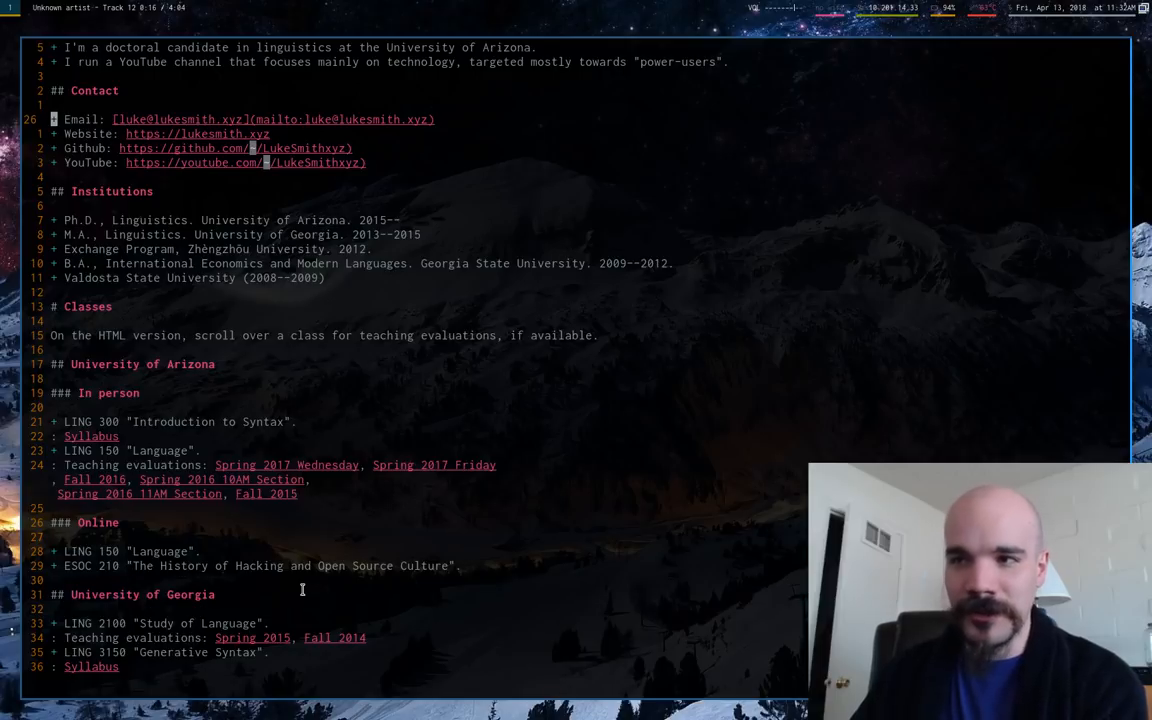
# Jump to Classes and read the Study of Language (LING 2100) evaluation PDF, then return to the CV.
pyautogui.scroll(-3)
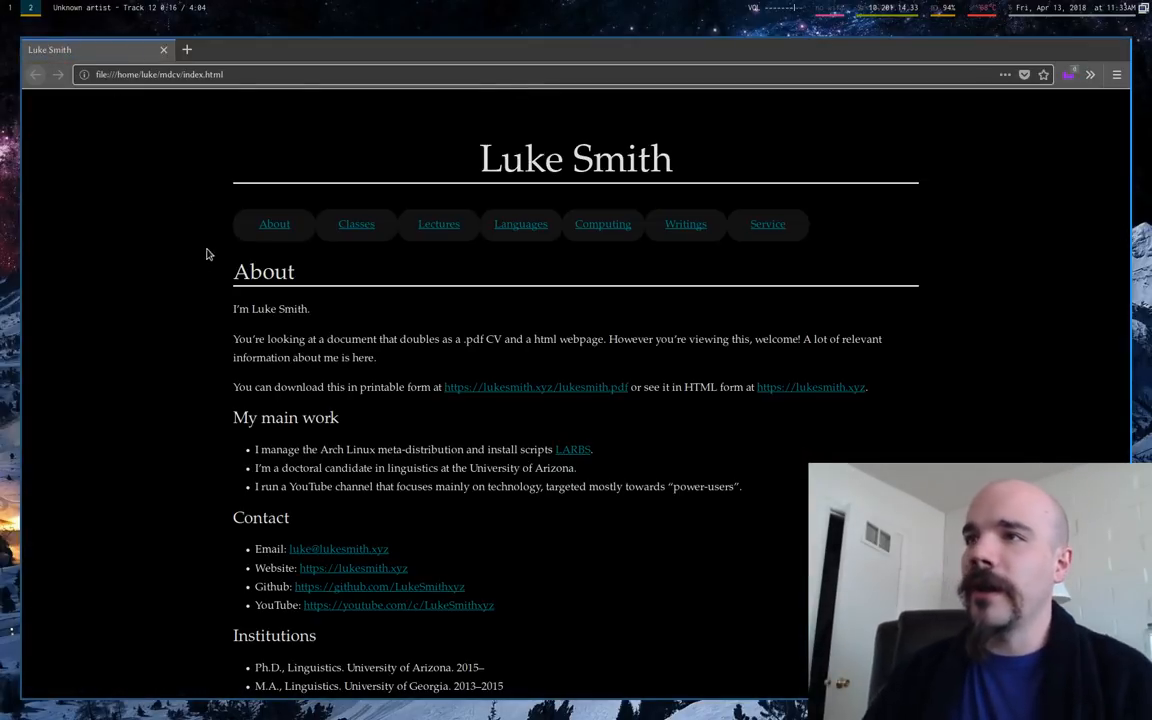
pyautogui.moveTo(128, 348)
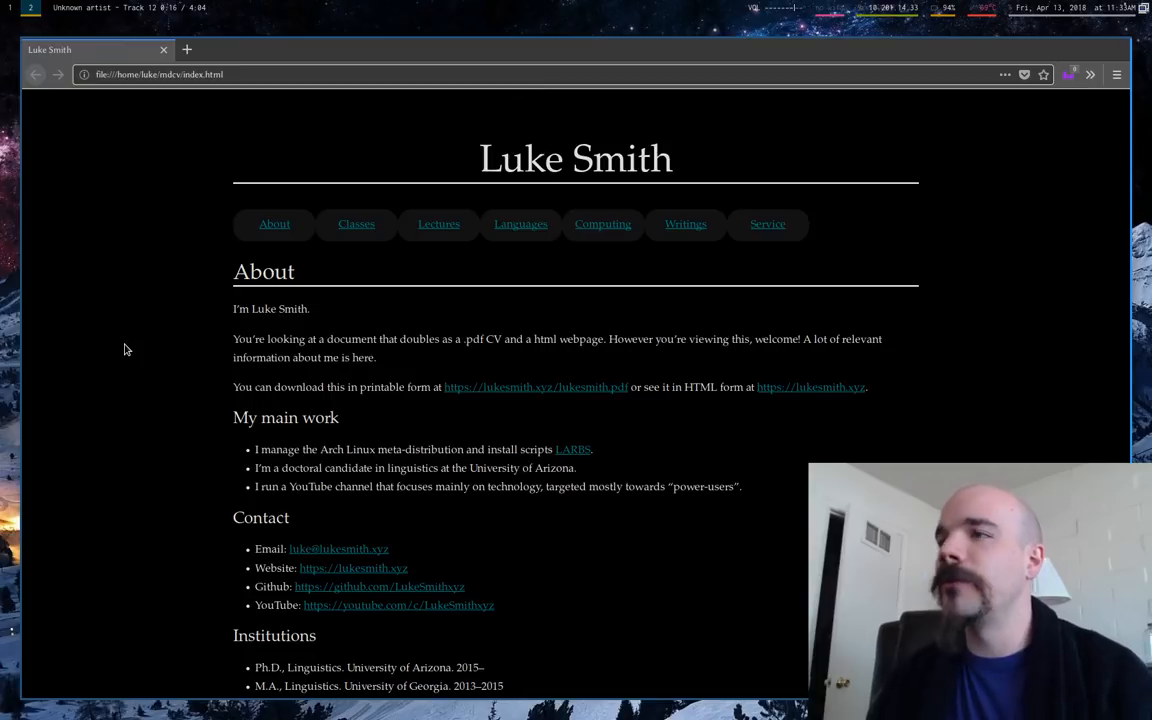
pyautogui.moveTo(120, 350)
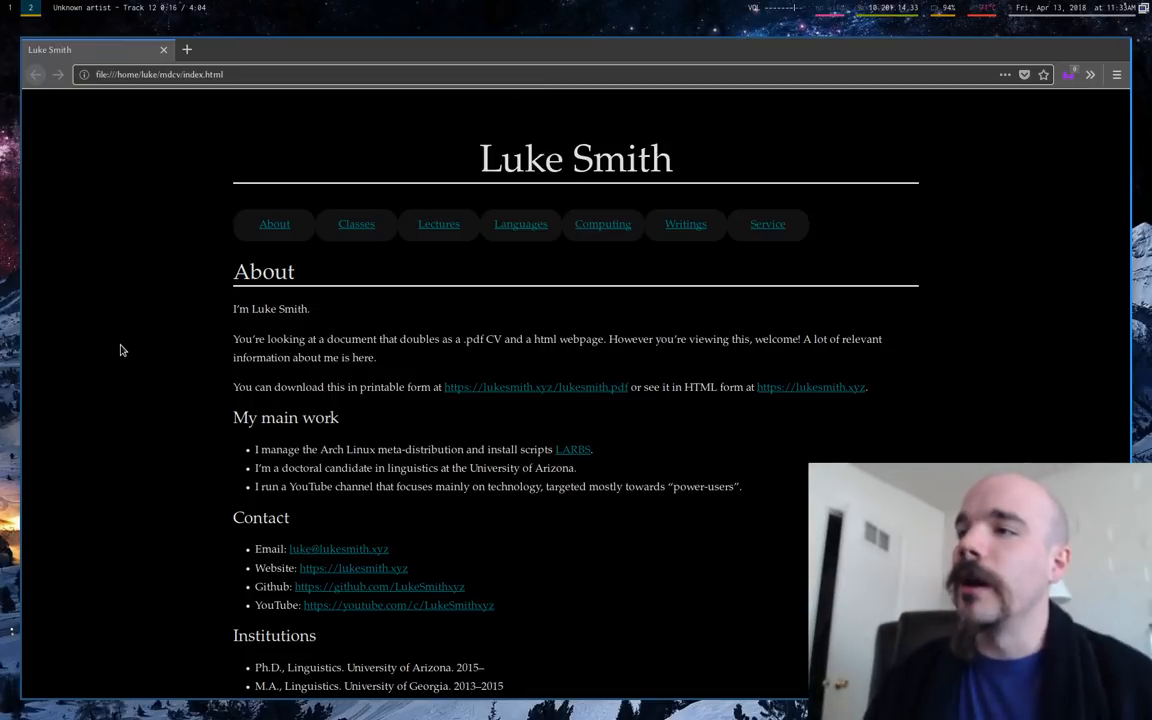
pyautogui.scroll(-3)
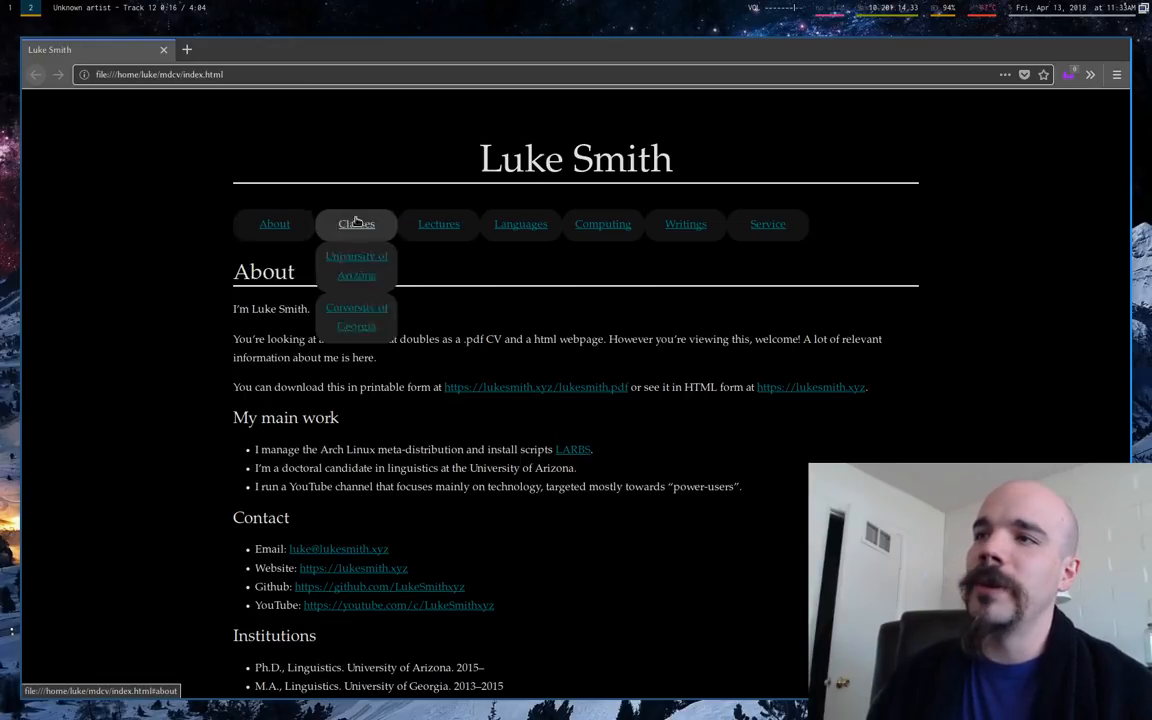
pyautogui.moveTo(438, 224)
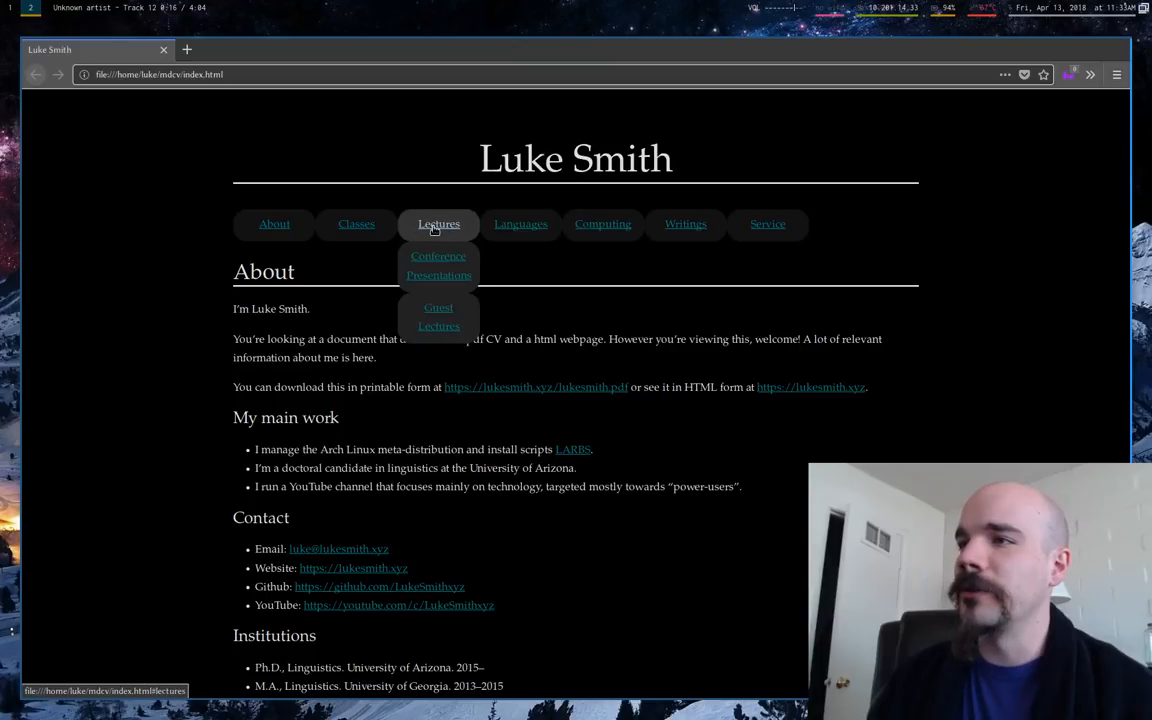
pyautogui.moveTo(274, 224)
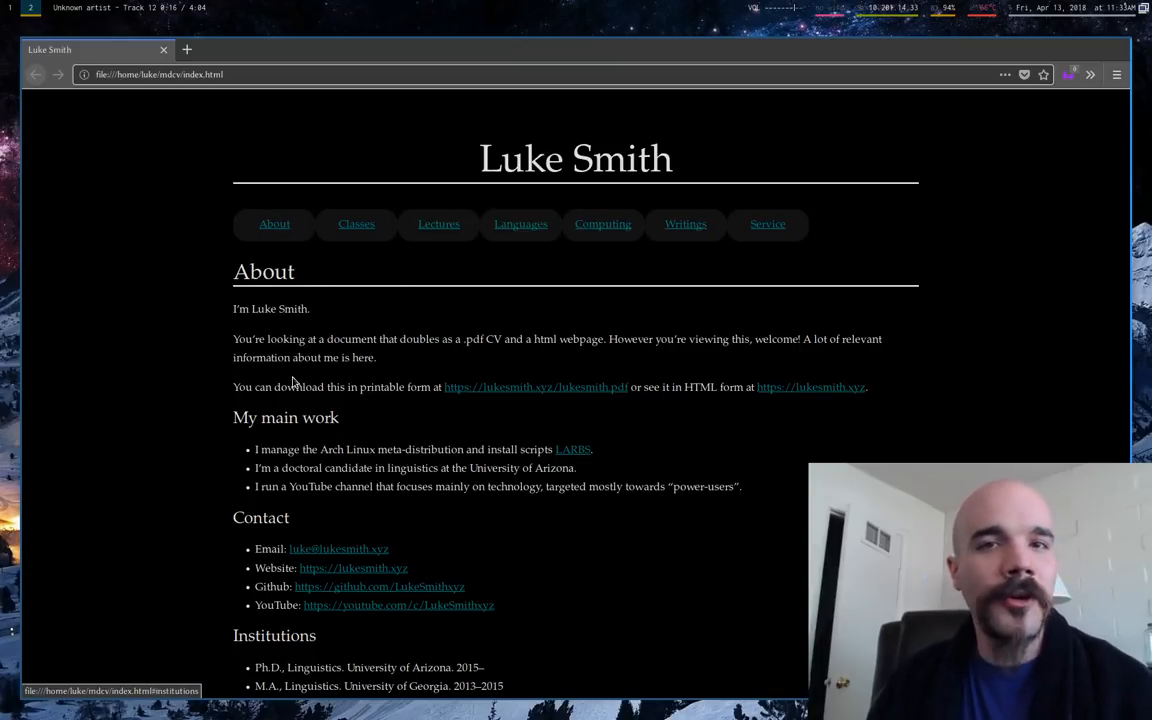
pyautogui.moveTo(346, 250)
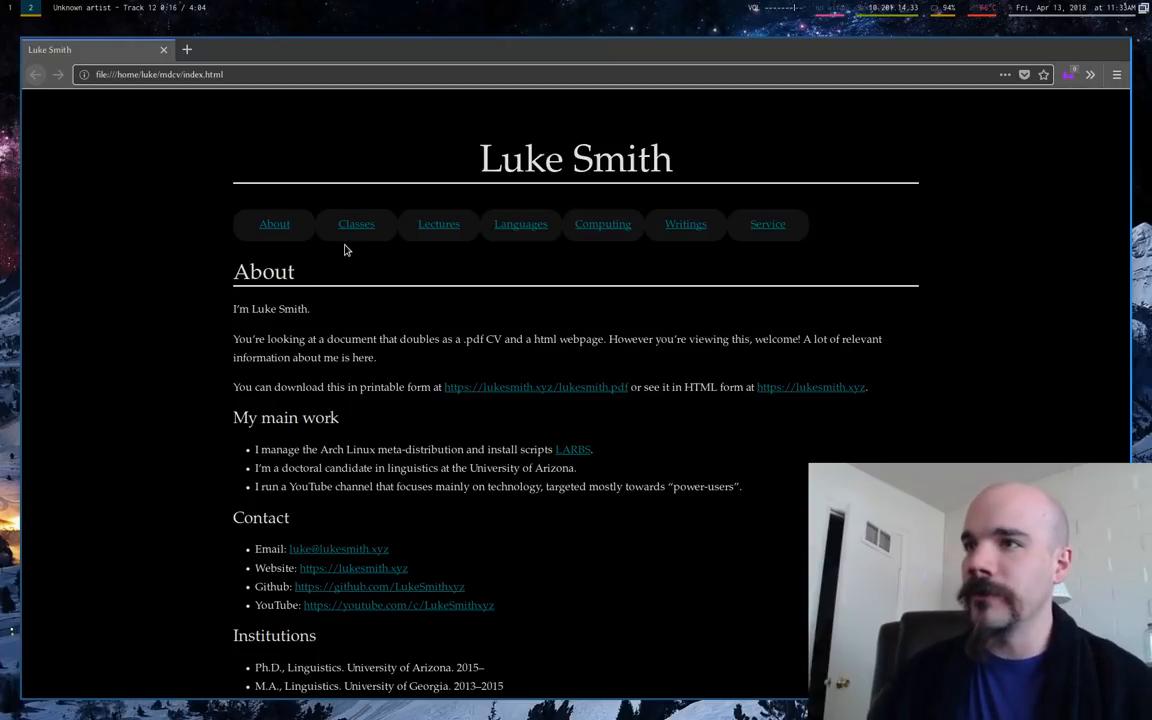
pyautogui.click(356, 224)
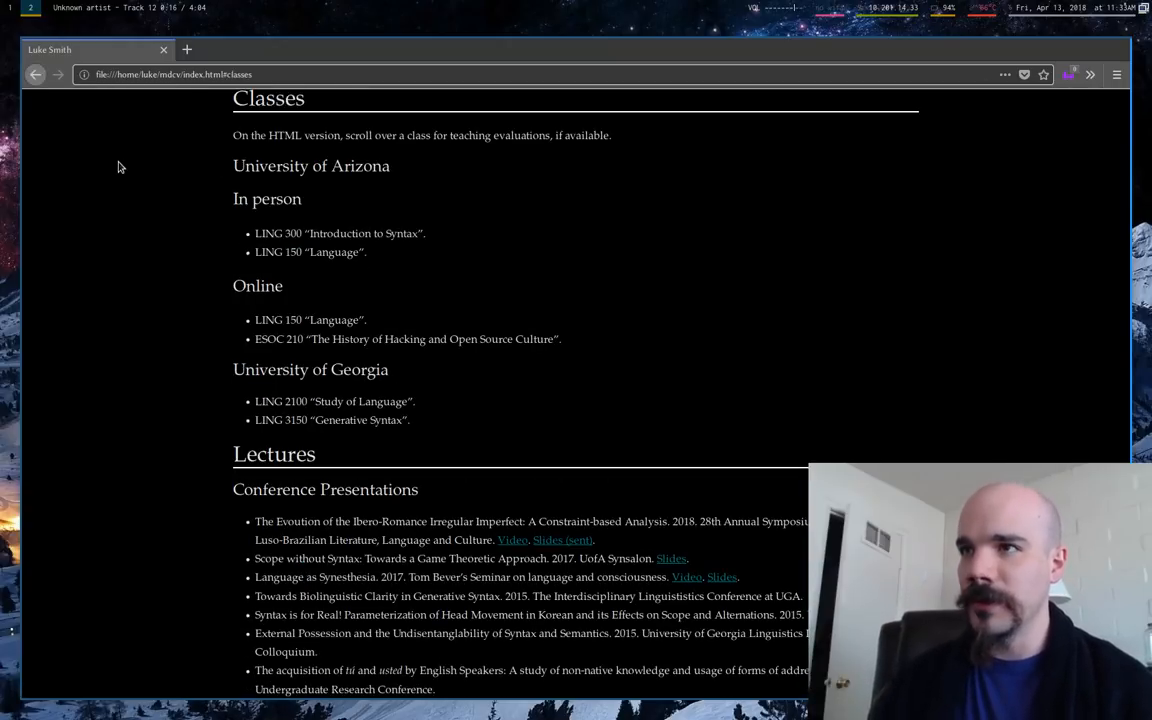
pyautogui.moveTo(300, 252)
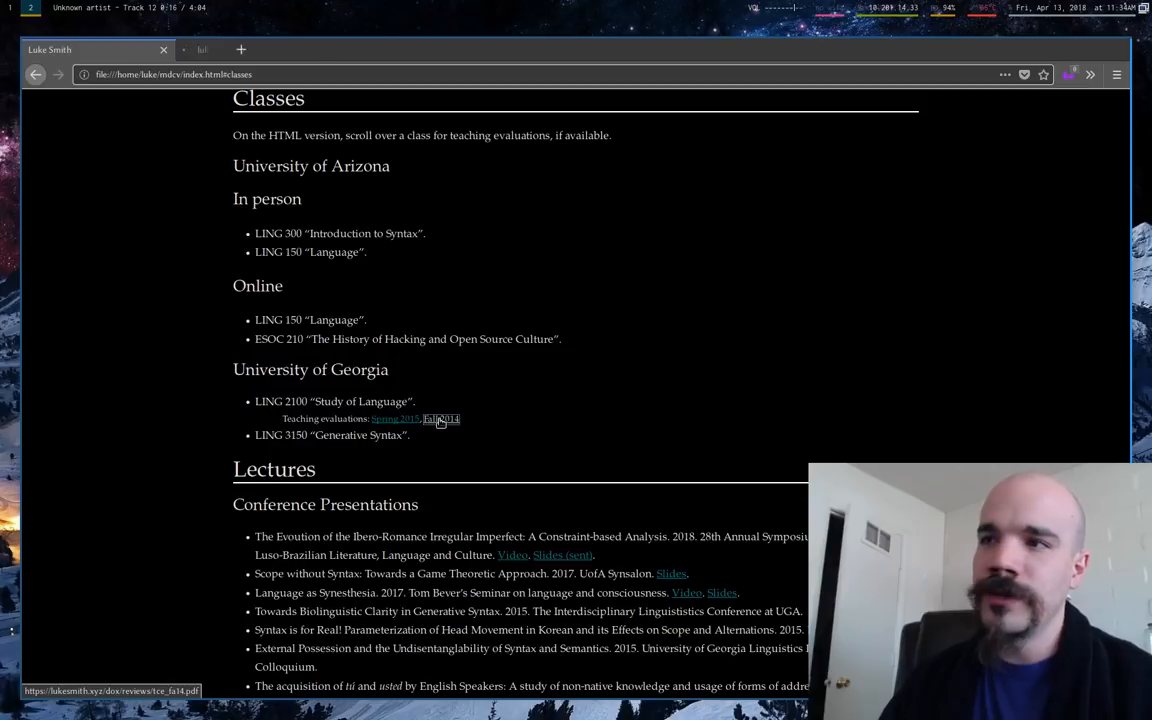
pyautogui.click(440, 420)
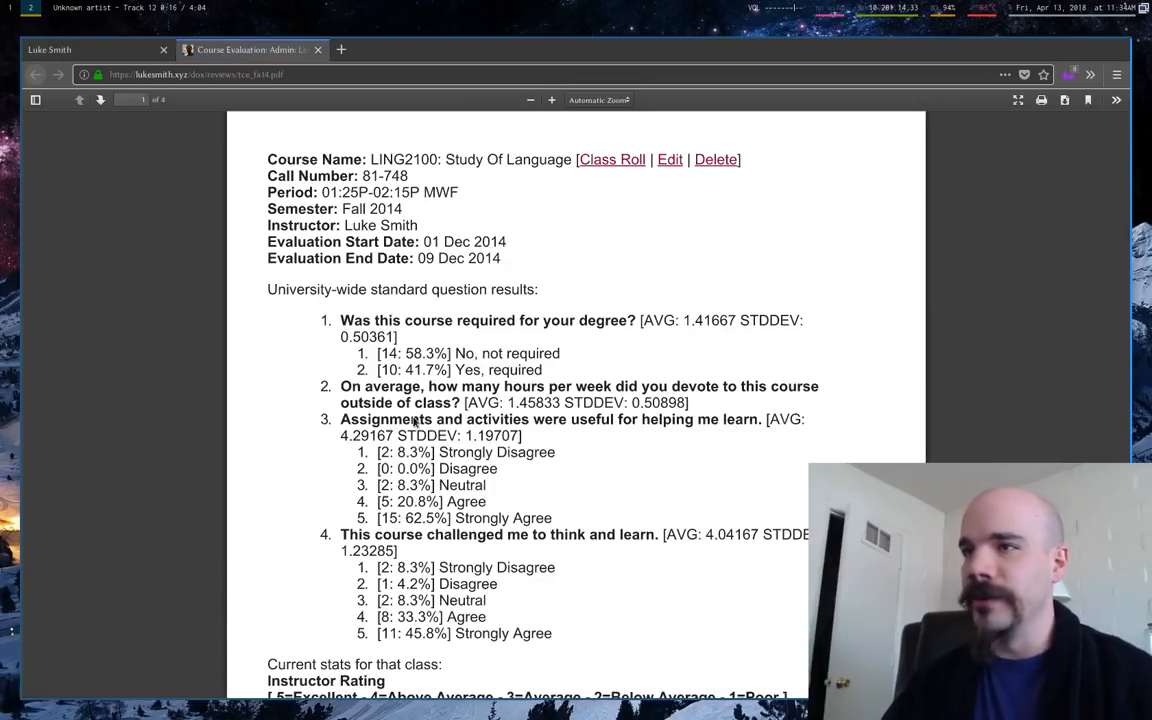
pyautogui.scroll(-3)
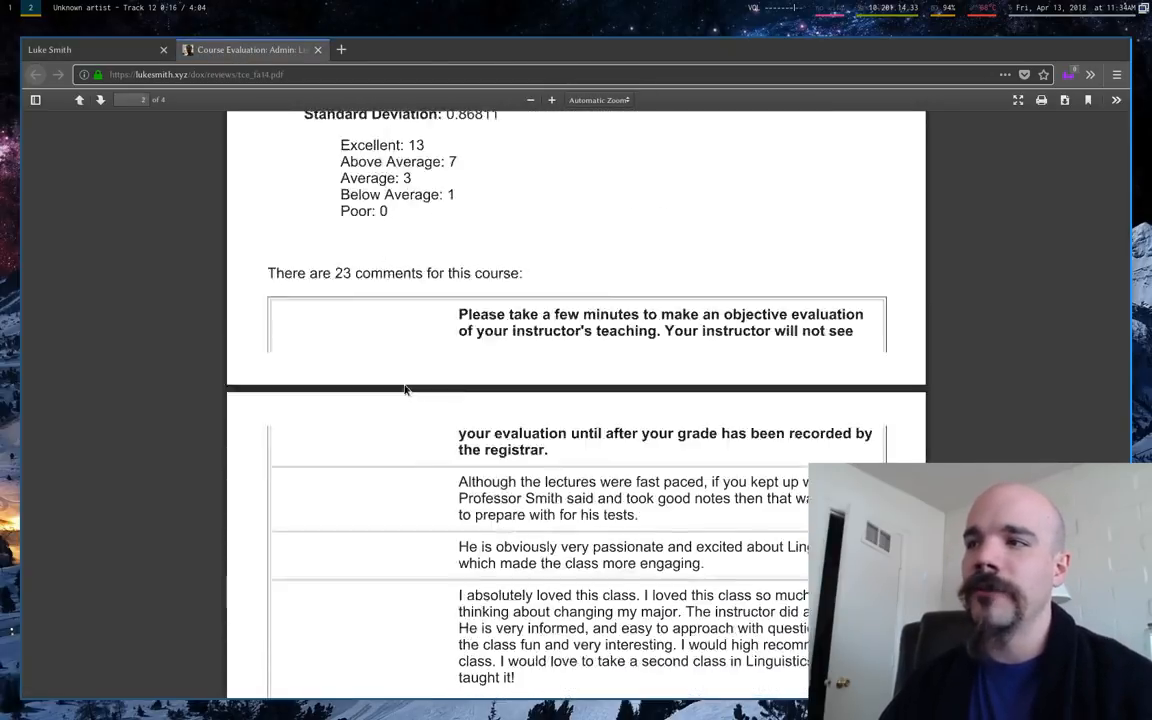
pyautogui.scroll(-3)
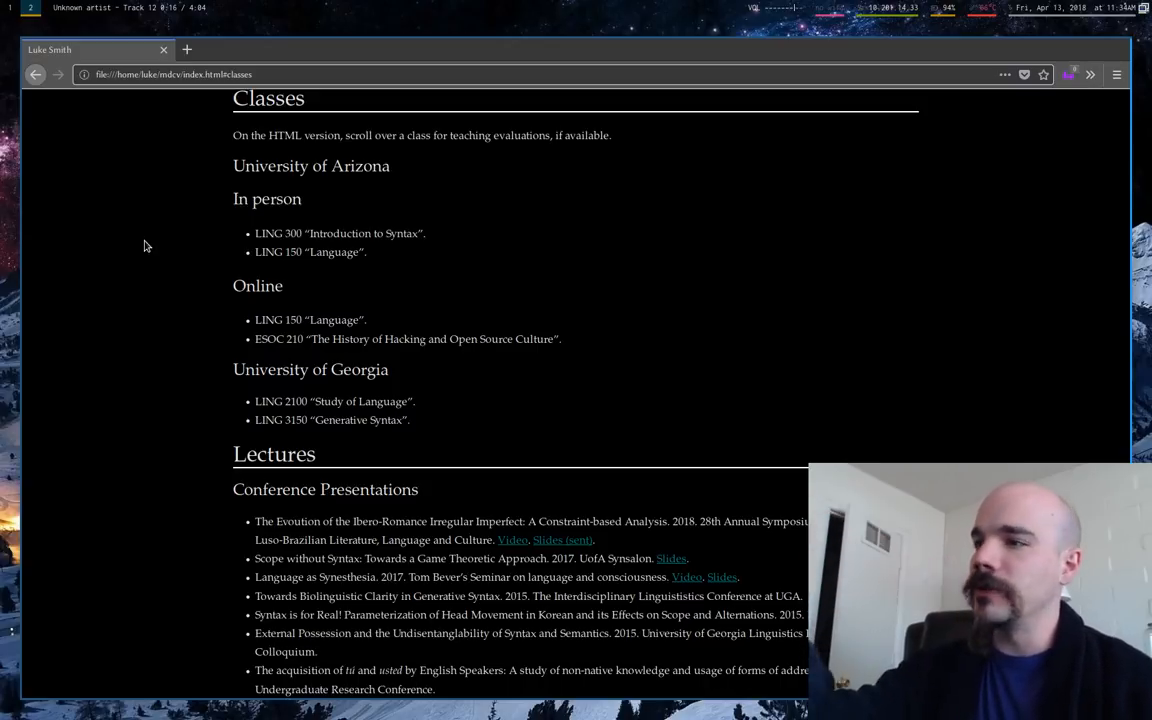
# Preview the makefile and README.md in ~/mdcv, then view index.html unstyled in Firefox.
pyautogui.scroll(3)
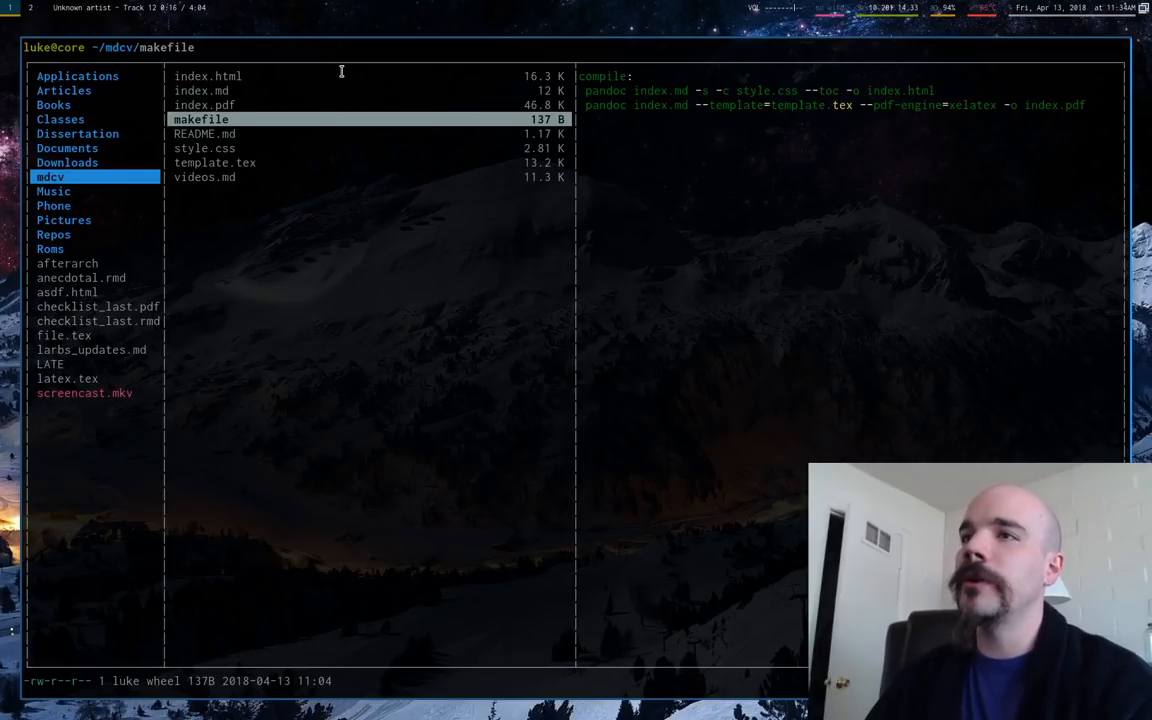
pyautogui.click(204, 148)
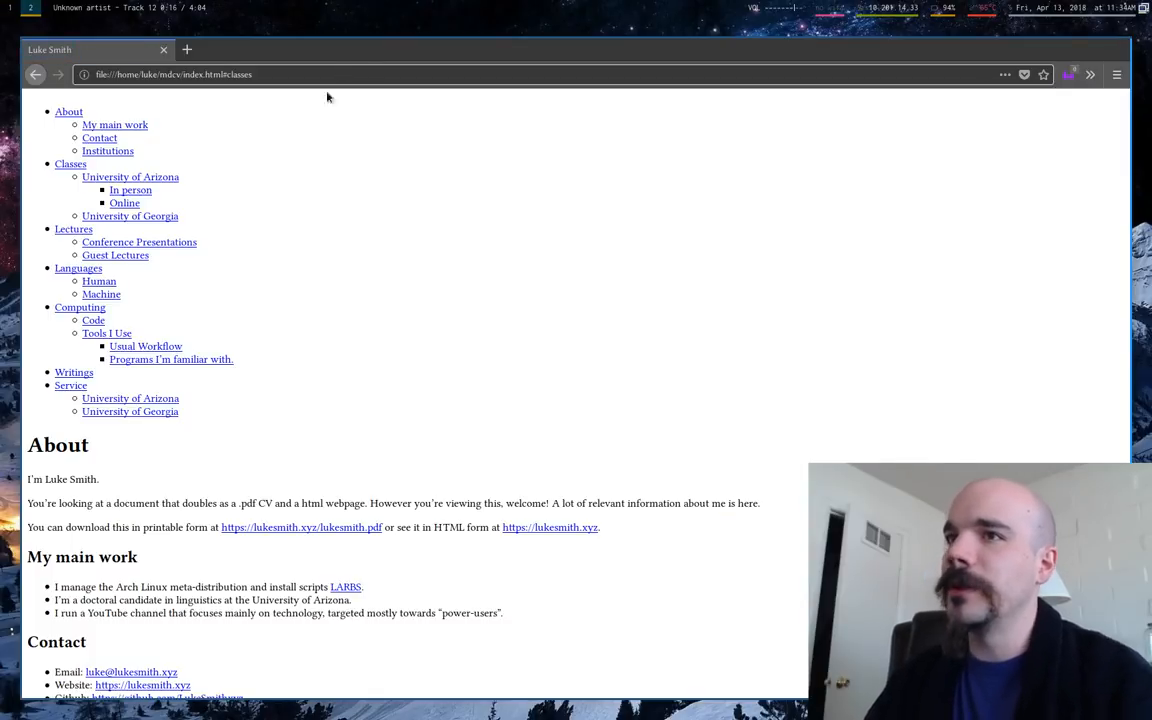
pyautogui.scroll(3)
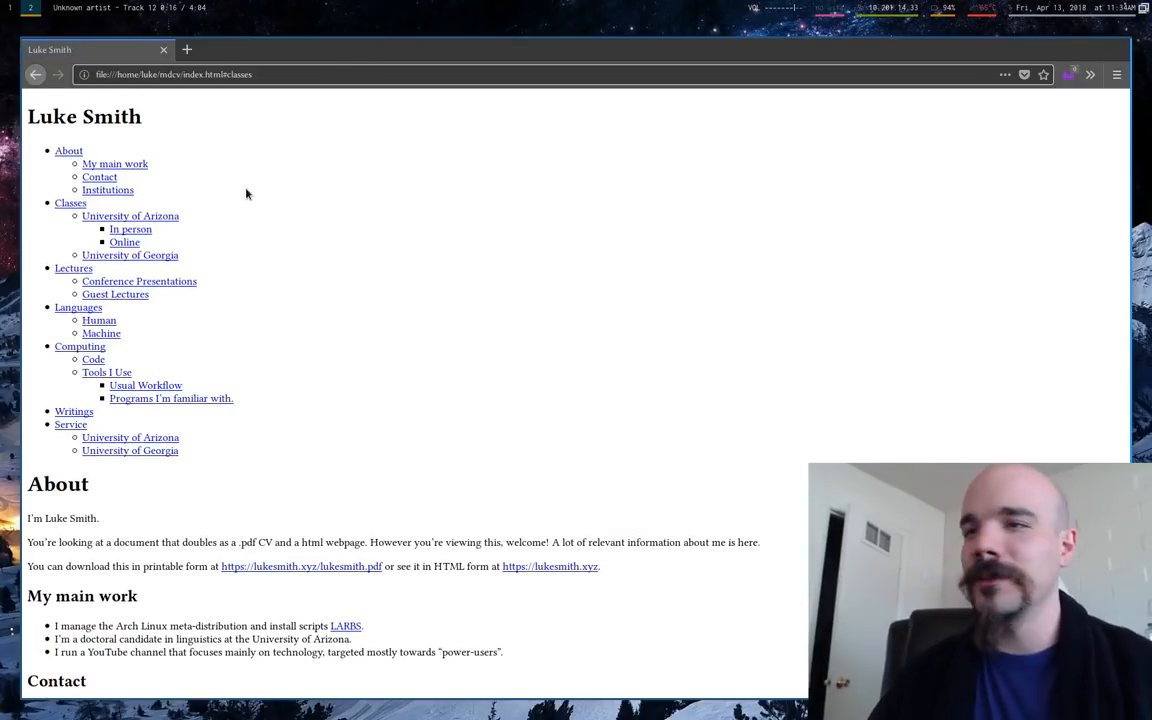
pyautogui.moveTo(58, 144)
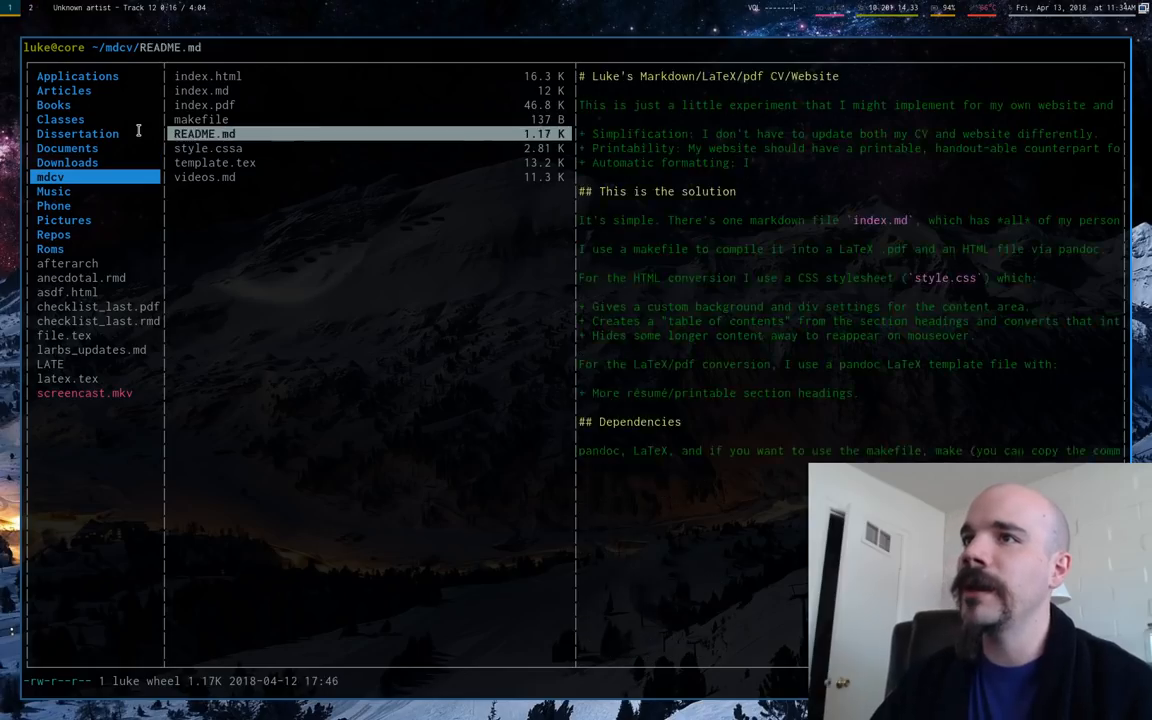
pyautogui.click(204, 90)
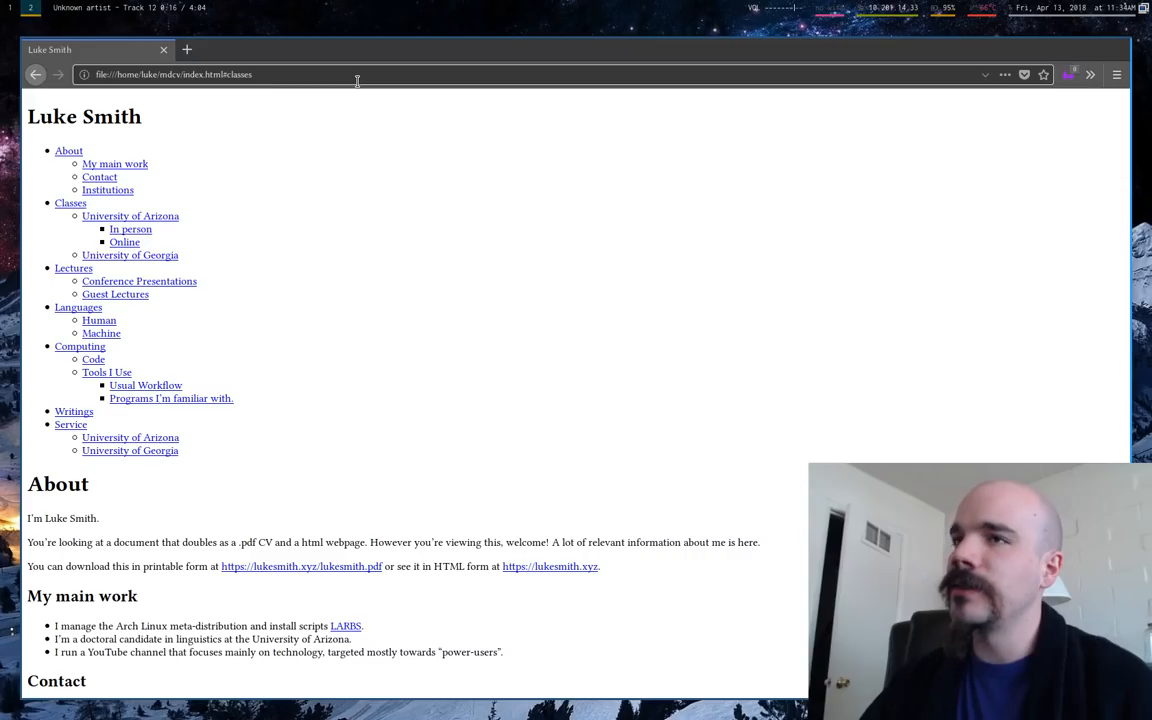
# Explore the nav submenus and jump to the Classes listing on the styled CV page.
pyautogui.moveTo(68, 150); pyautogui.dragTo(230, 450)
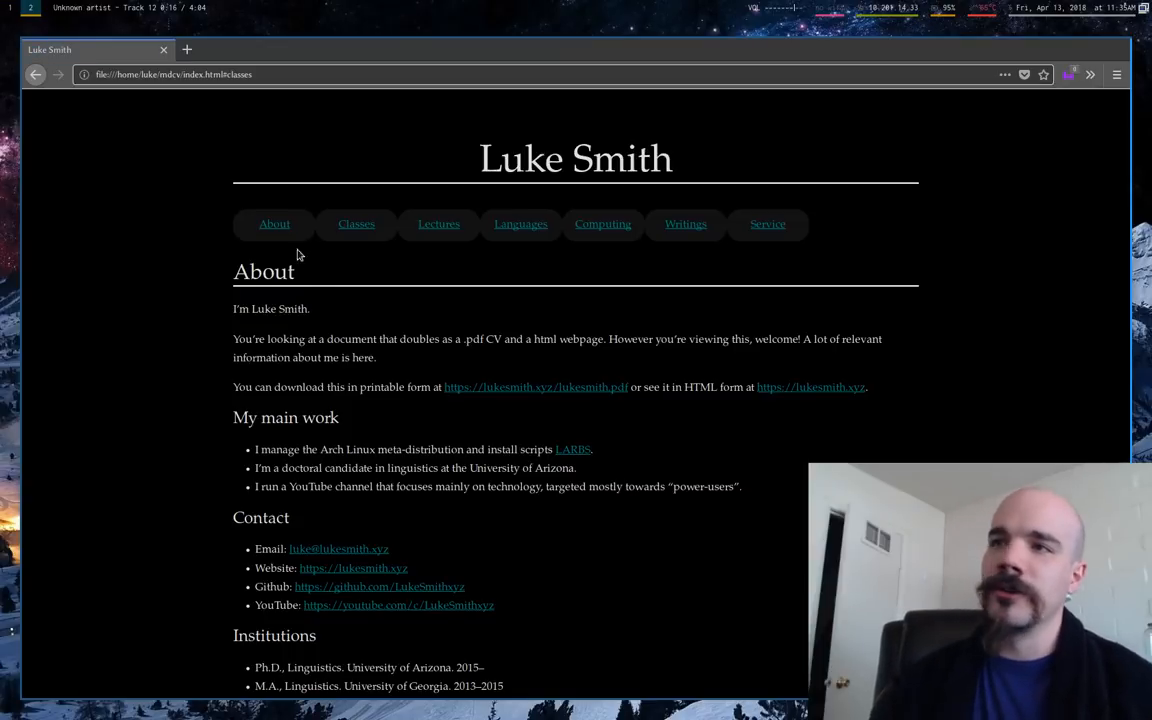
pyautogui.click(356, 224)
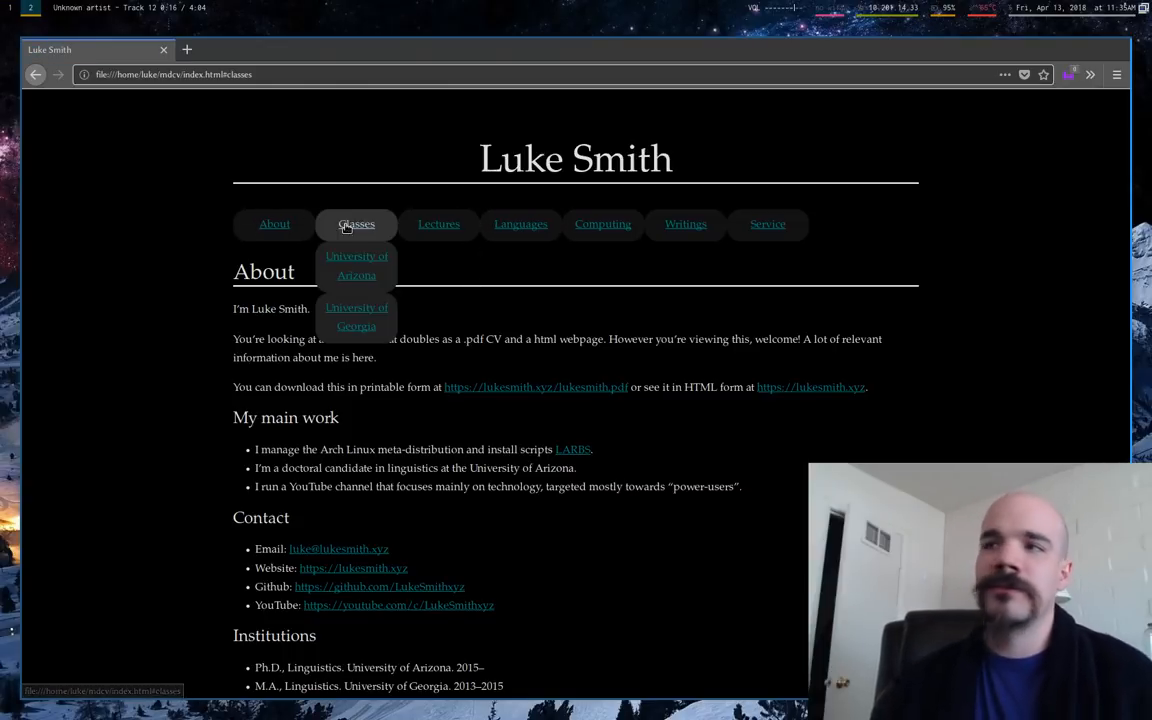
pyautogui.moveTo(584, 246)
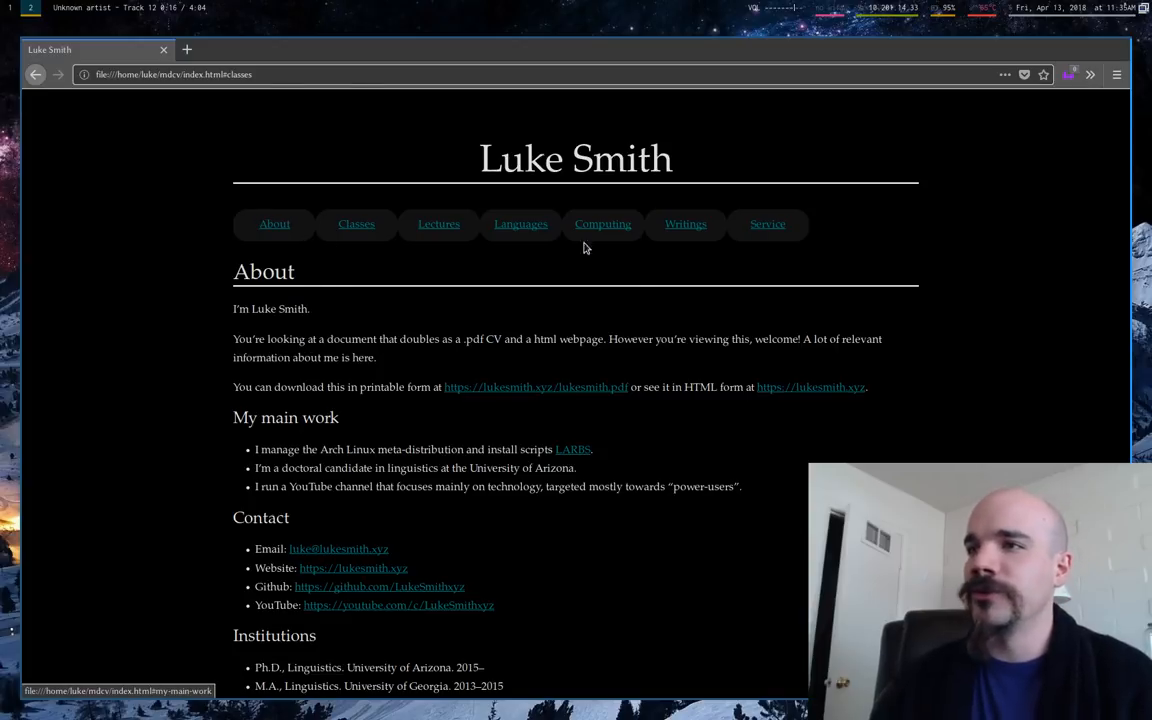
pyautogui.click(356, 224)
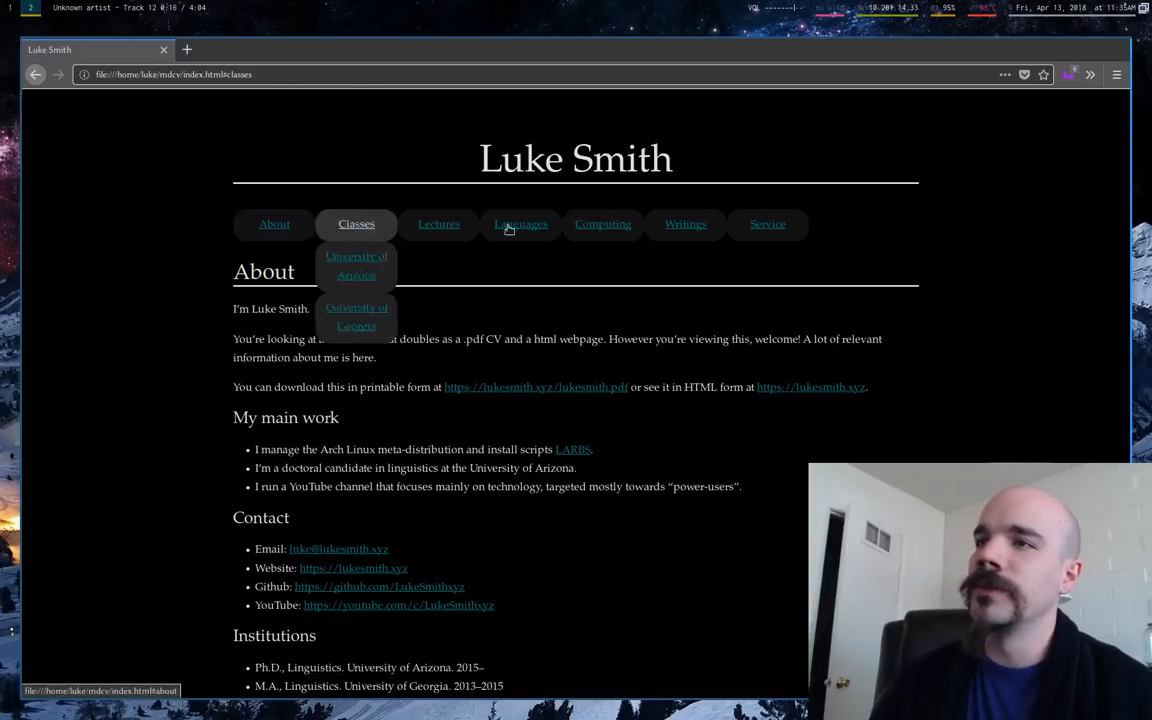
pyautogui.scroll(-3)
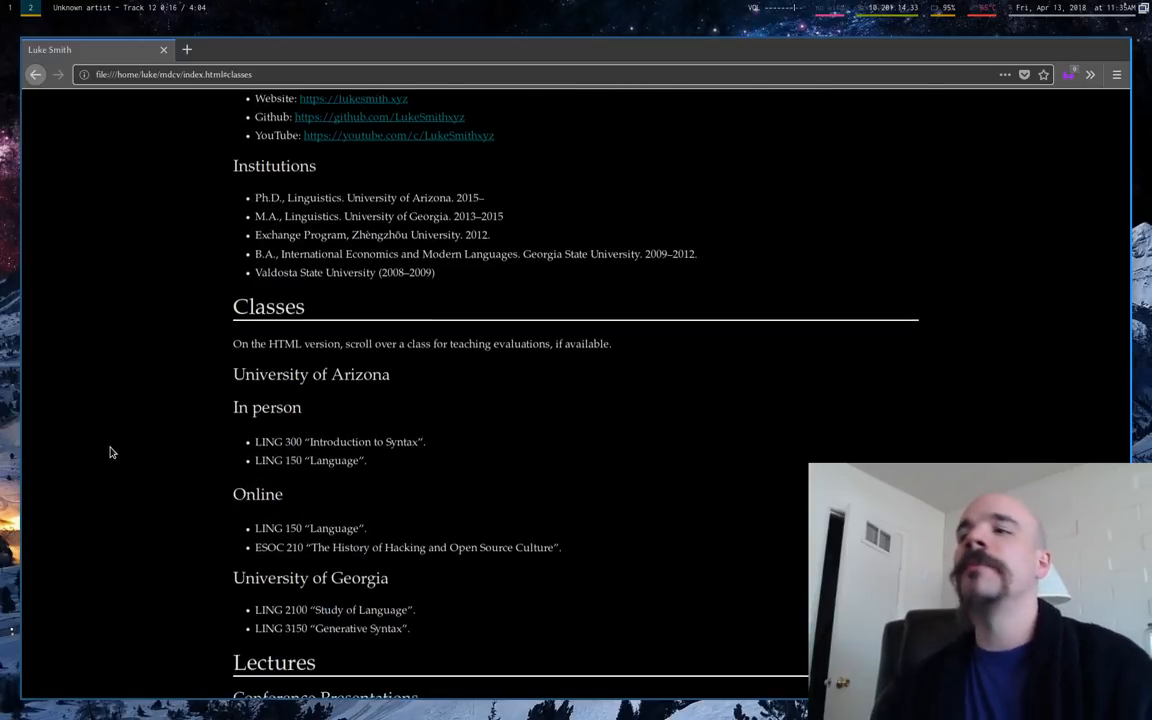
pyautogui.scroll(-3)
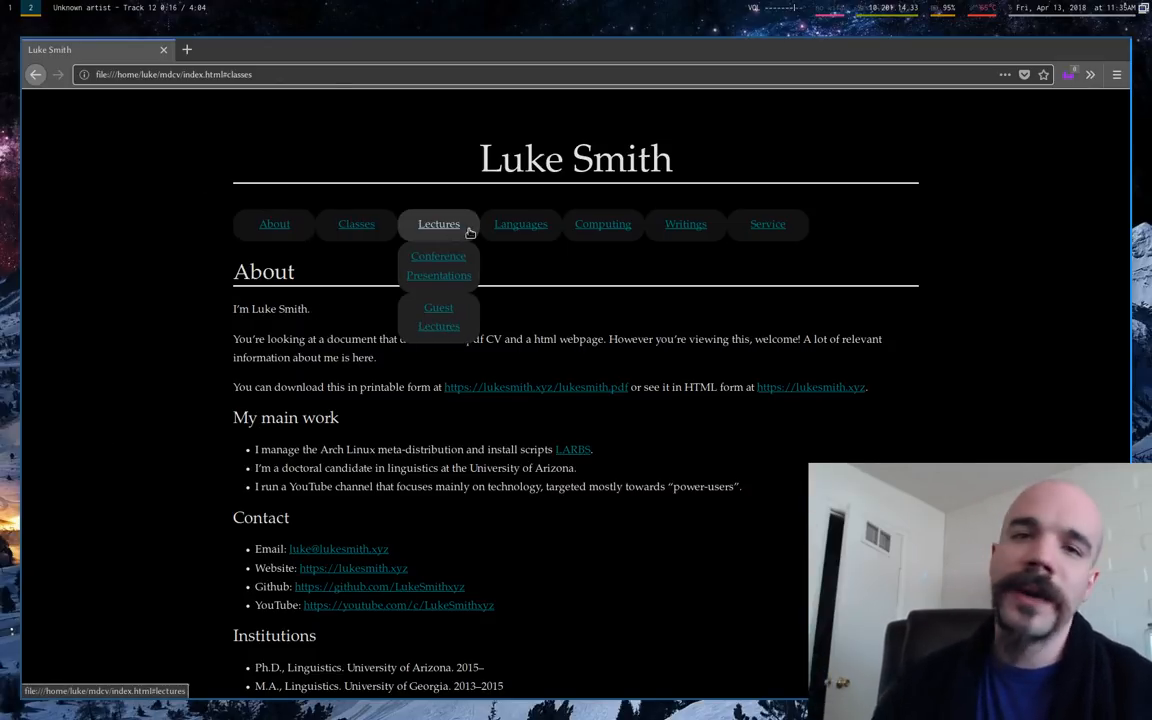
pyautogui.moveTo(84, 444)
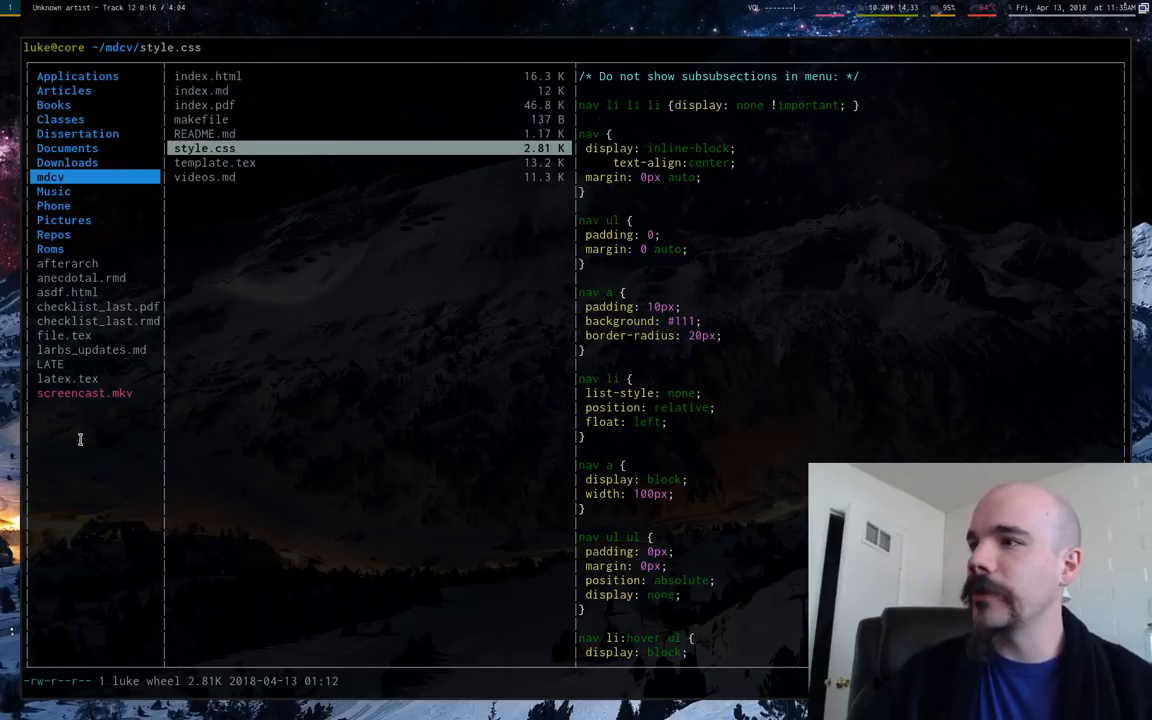
# Read index.pdf in zathura beside the makefile's pandoc commands, then quit both.
pyautogui.click(204, 104)
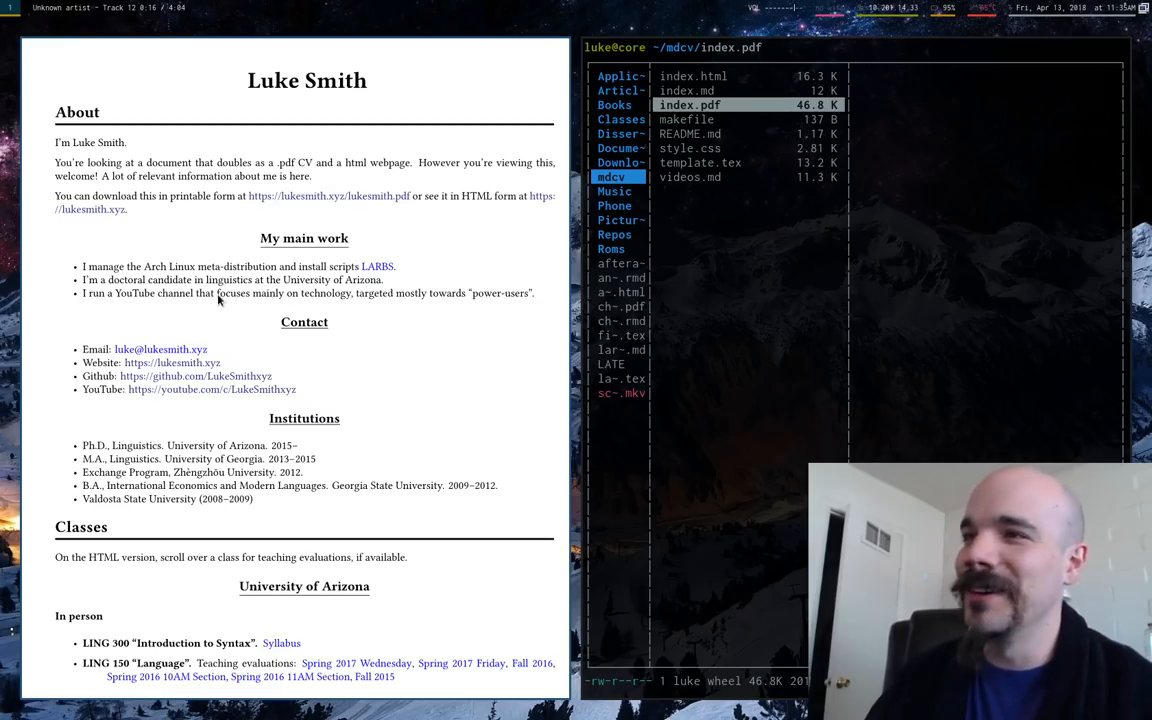
pyautogui.moveTo(216, 212)
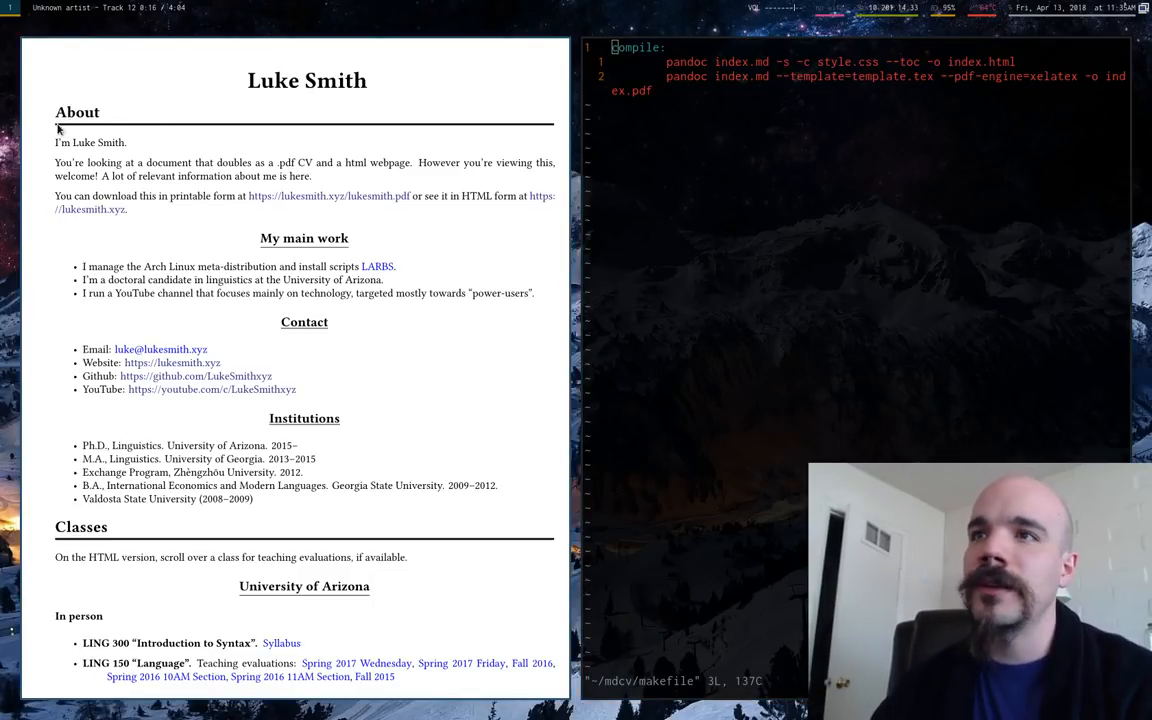
pyautogui.moveTo(516, 128)
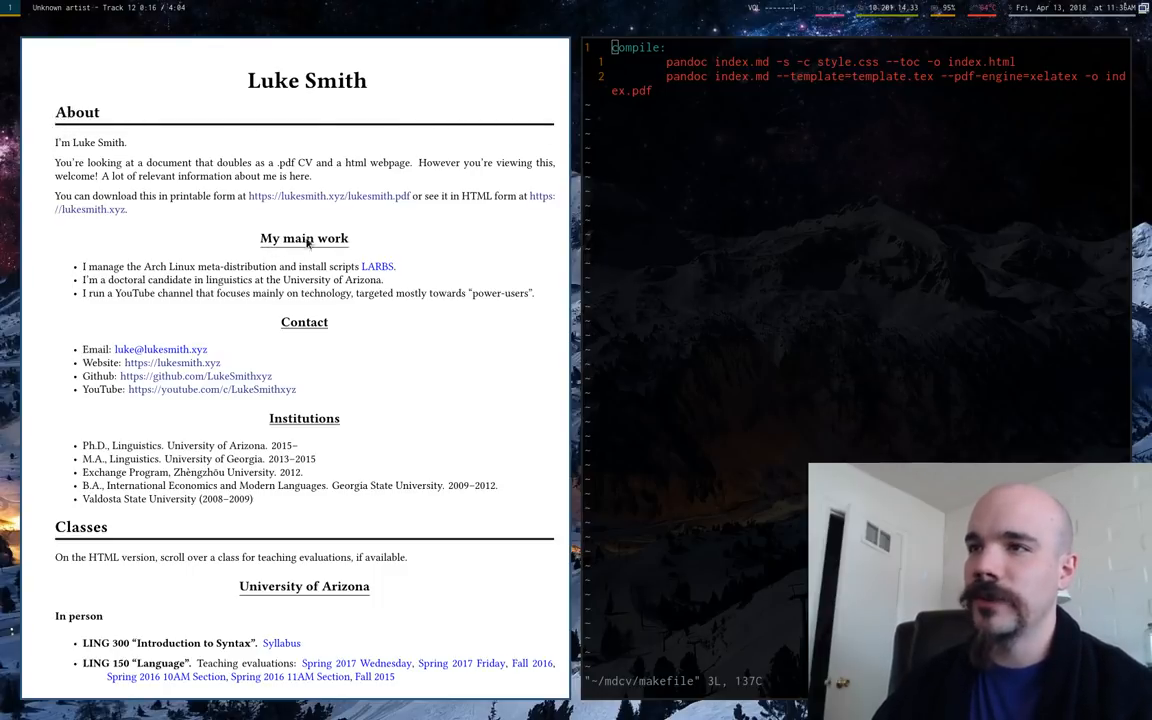
pyautogui.moveTo(196, 346)
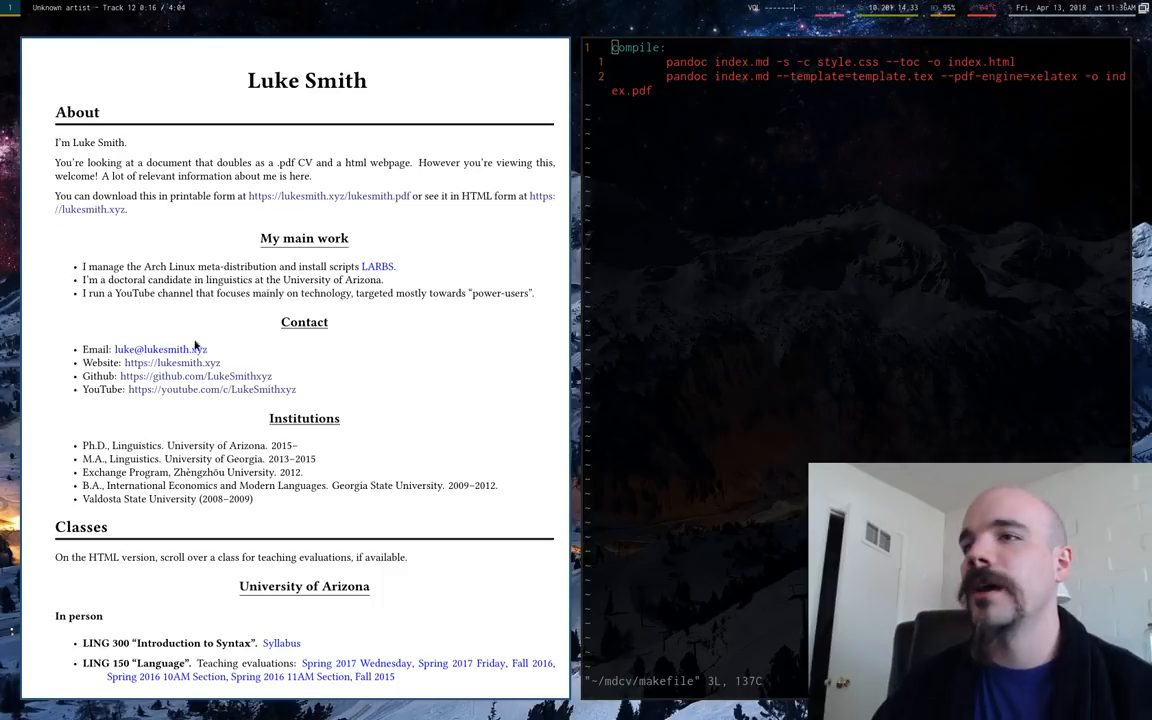
pyautogui.scroll(-3)
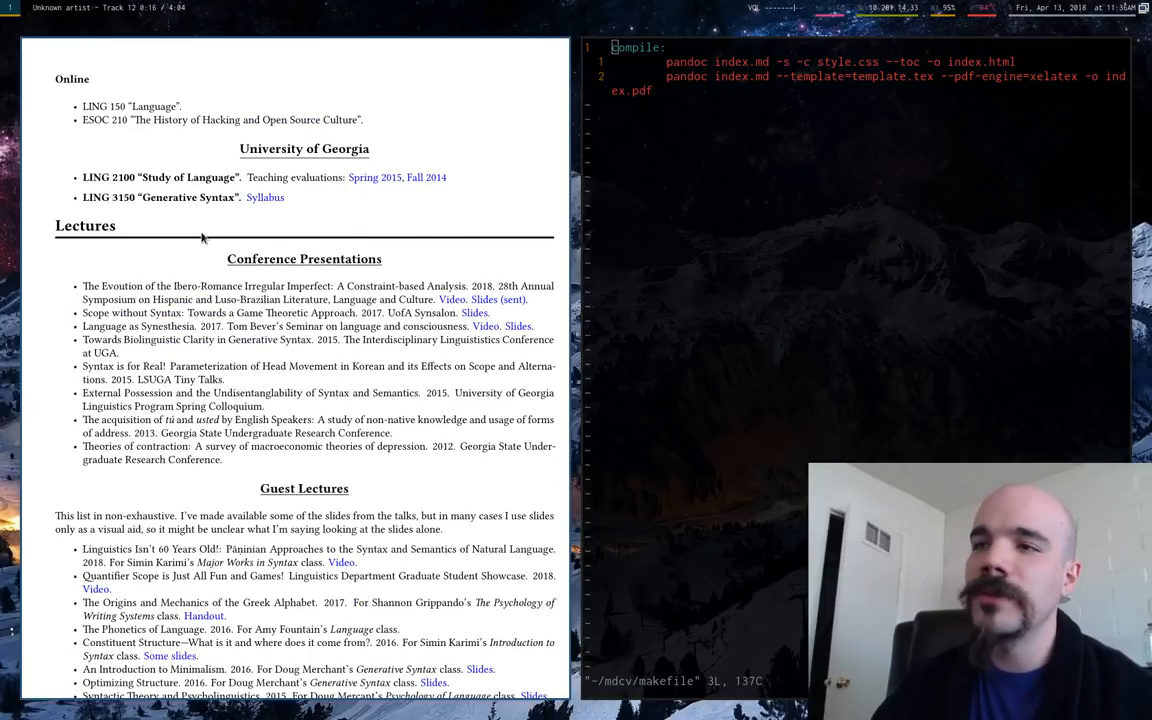
pyautogui.scroll(-3)
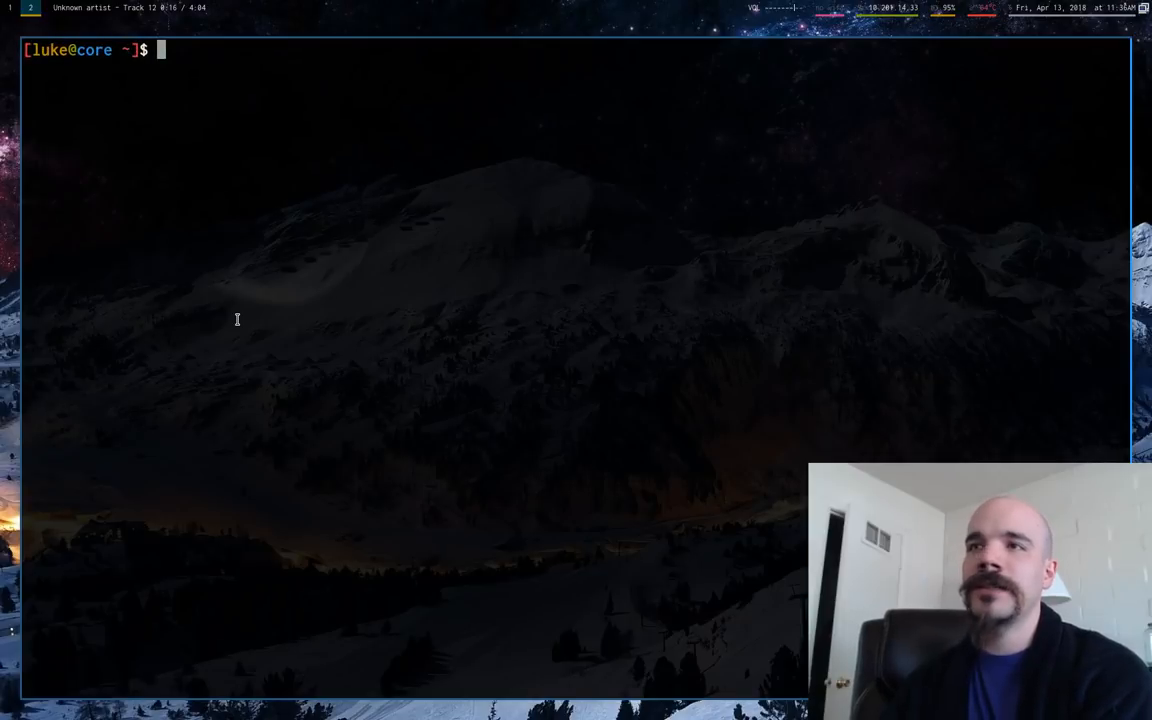
# Print pandoc's default LaTeX template with pandoc -D latex for reference.
pyautogui.write('pand')
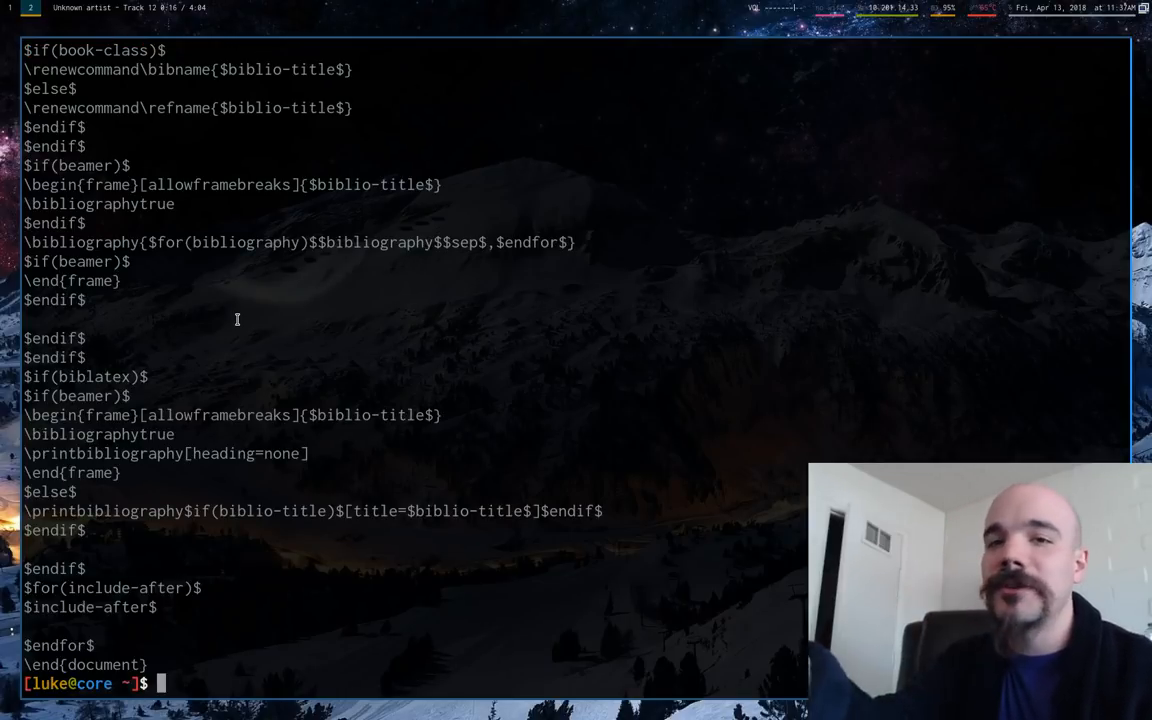
pyautogui.write('pandoc -D latex')
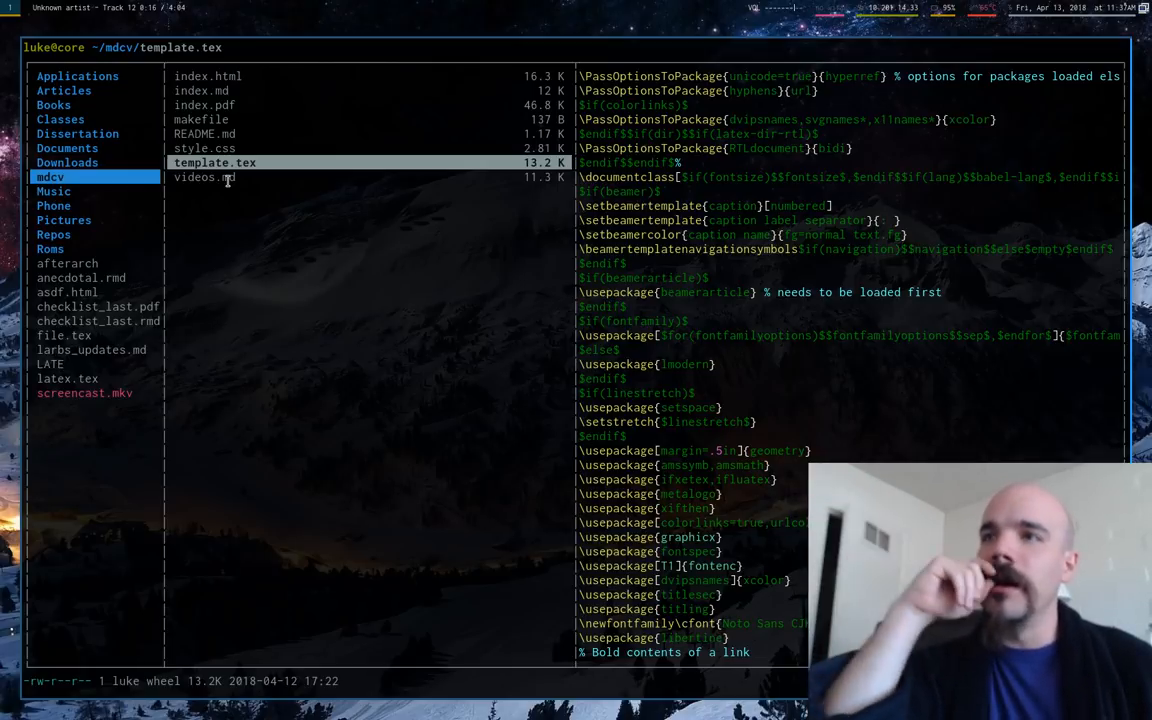
pyautogui.moveTo(264, 252)
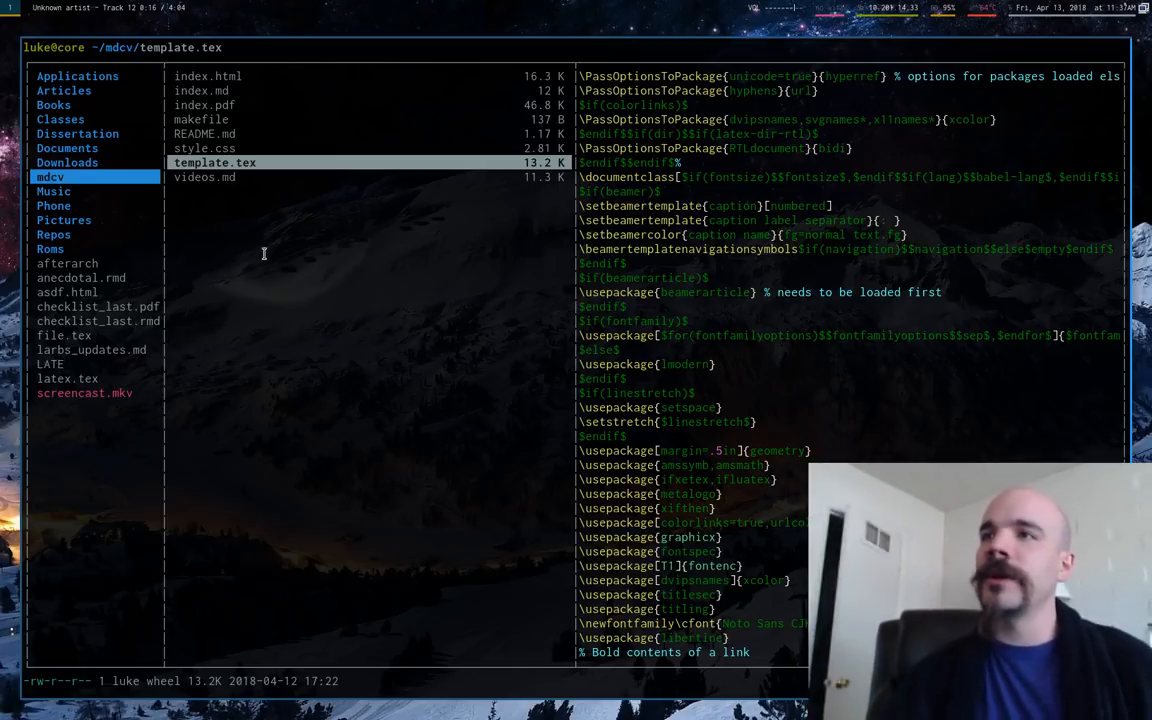
pyautogui.moveTo(288, 344)
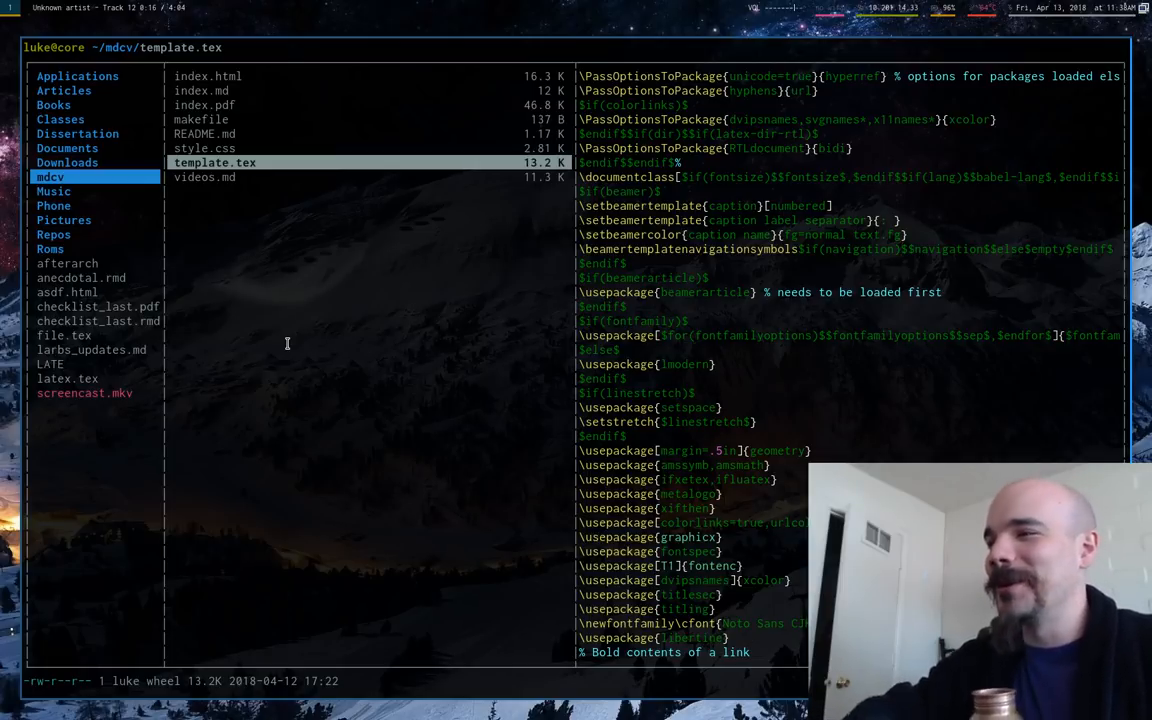
# Move up through style.css to preview index.md's front matter and About section.
pyautogui.click(204, 148)
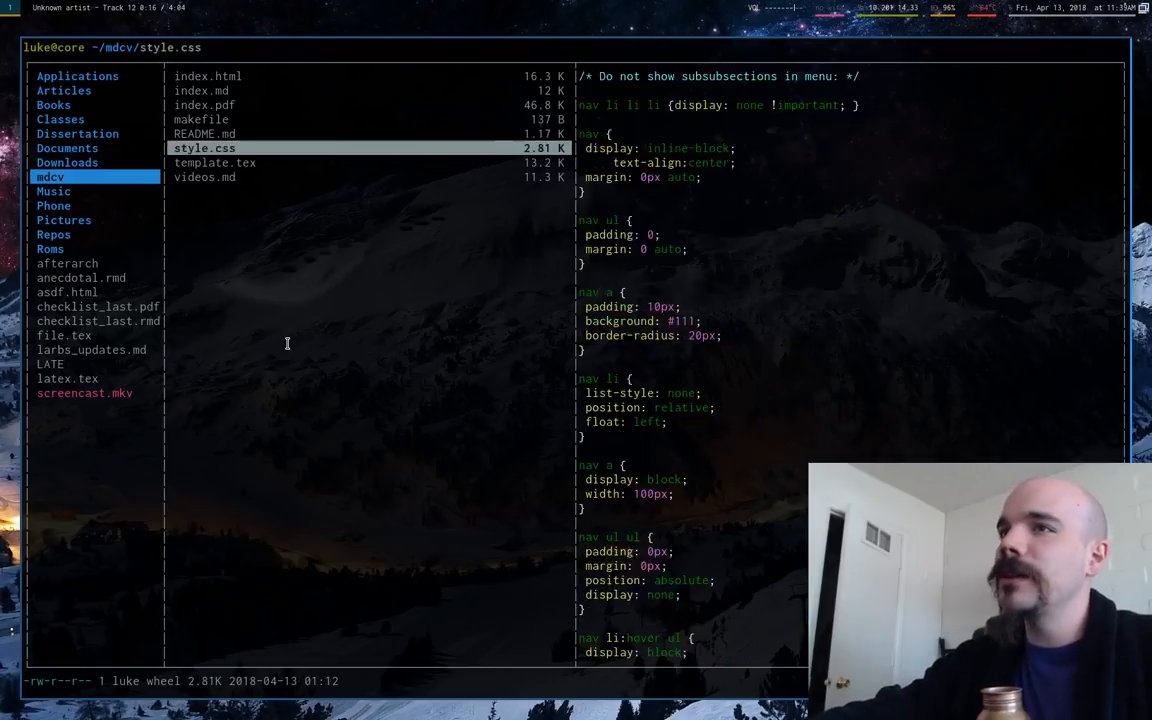
pyautogui.click(200, 90)
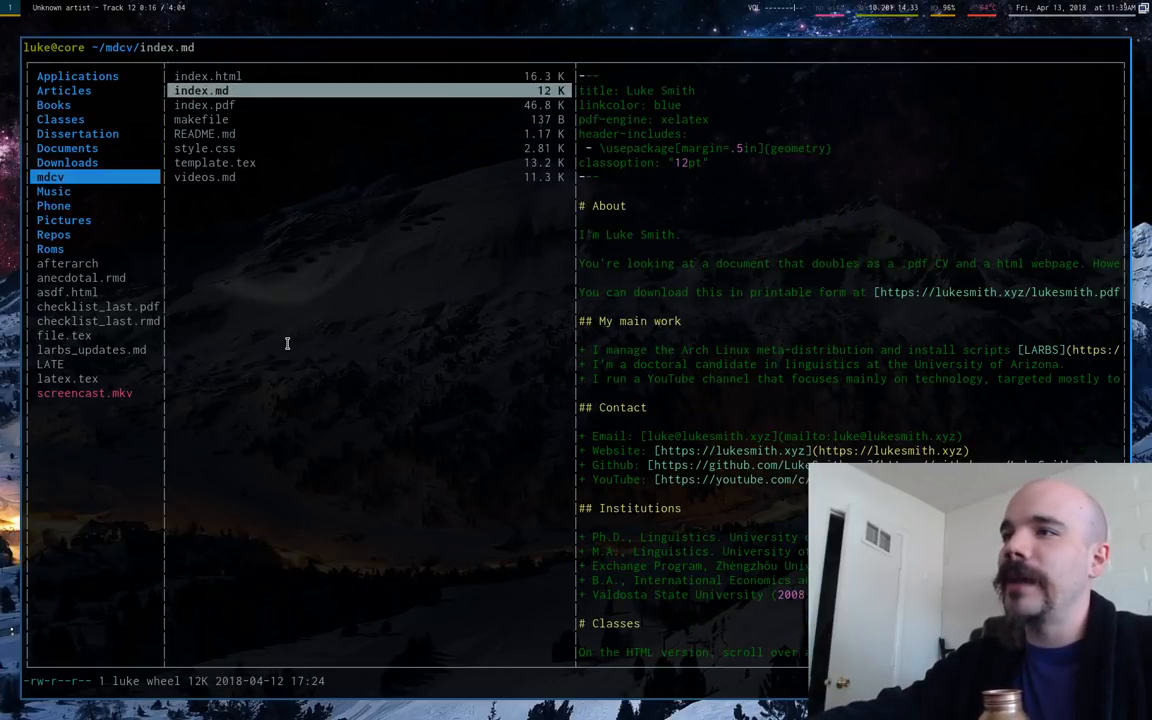